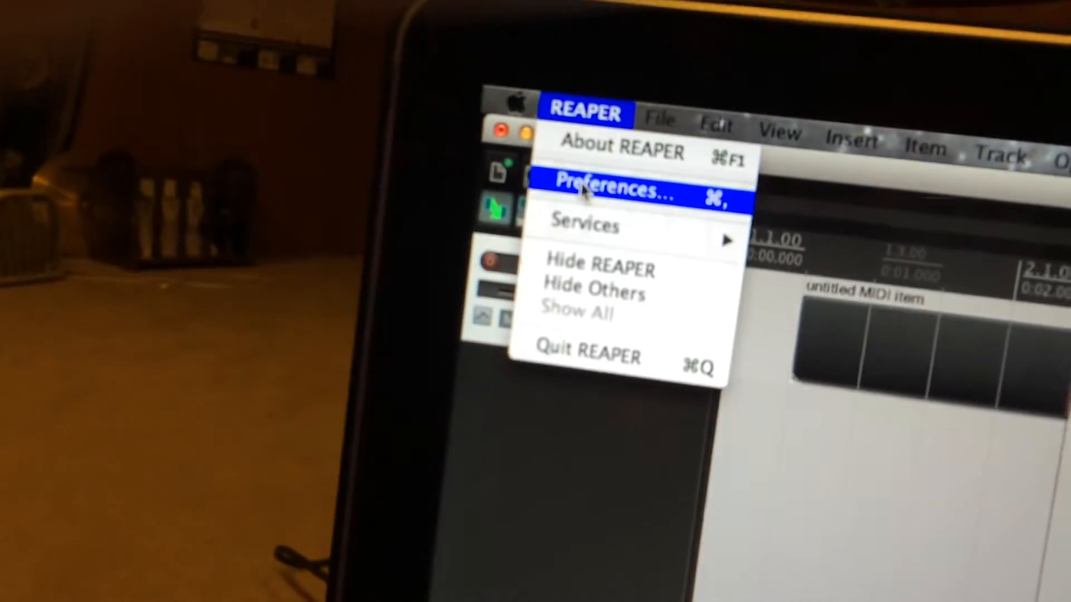
Step: Open REAPER's Preferences from the menu
click(611, 189)
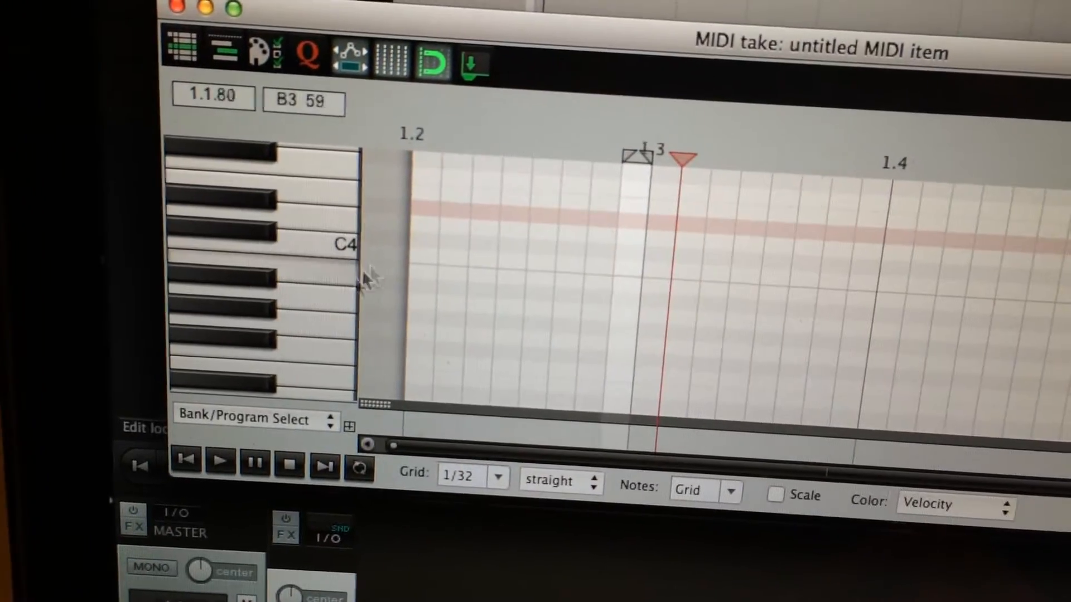
Step: Switch the MIDI editor's CC lane to display Bank/Program Select events
click(252, 419)
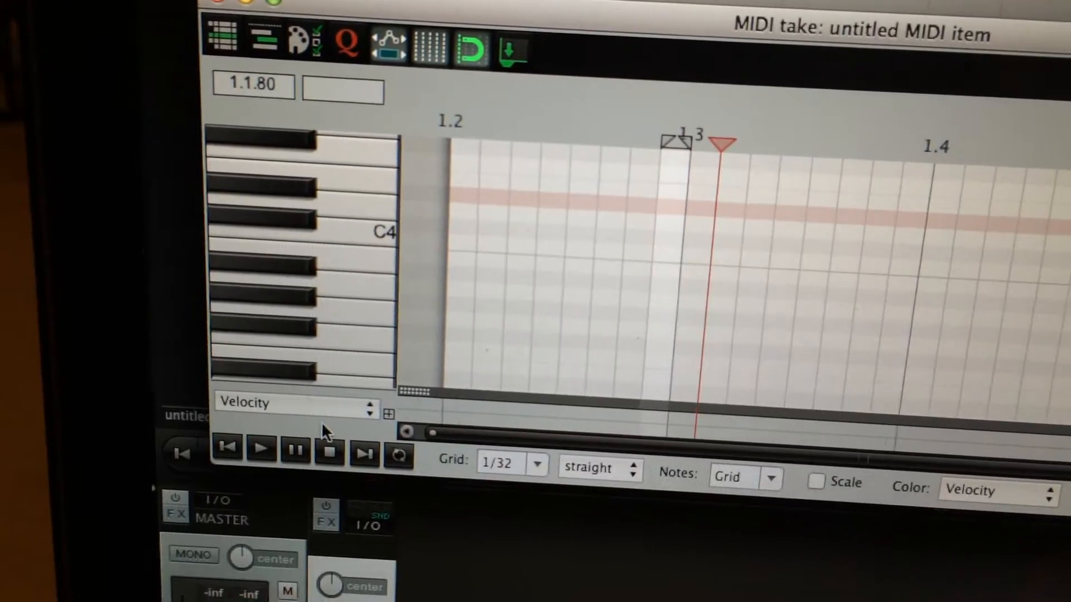
click(294, 404)
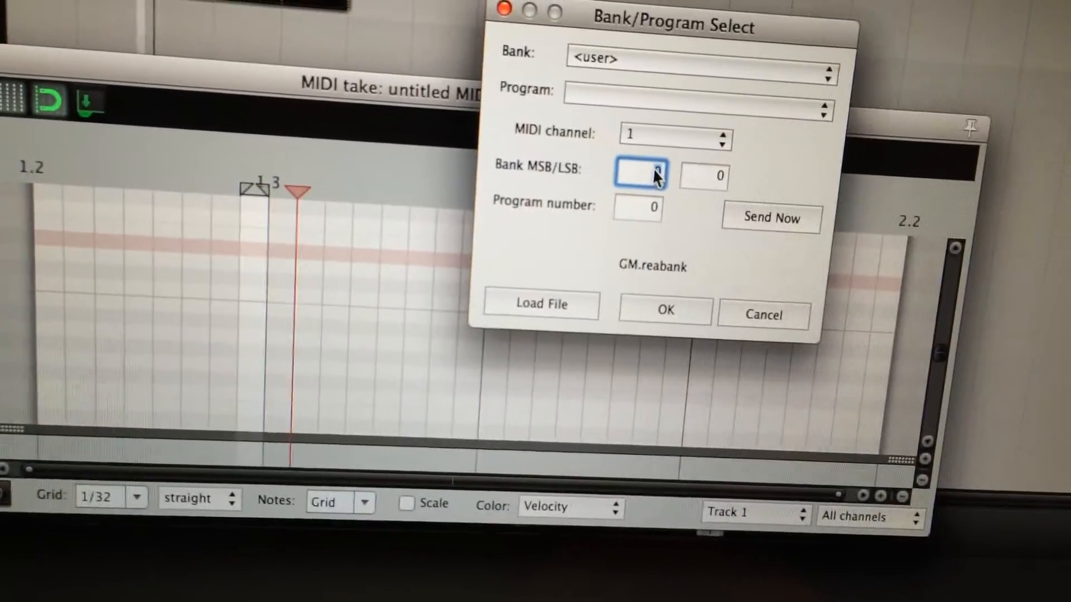
Step: Insert a patch change at 1.3: bank 0/0, program 3 (Honky-tonk Piano) on MIDI channel 6
click(705, 174)
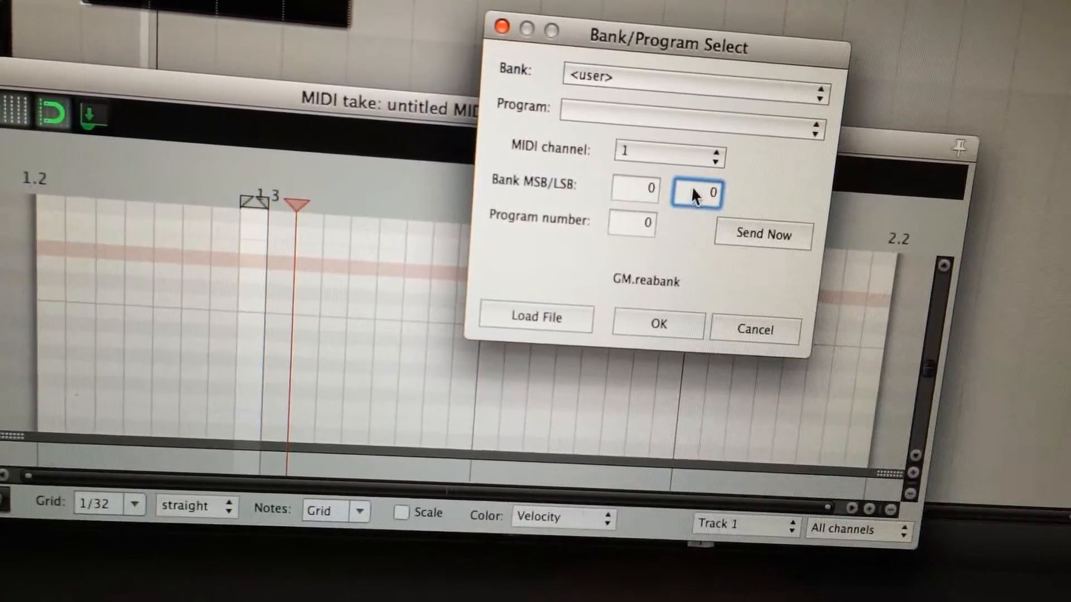
click(668, 155)
text(3)
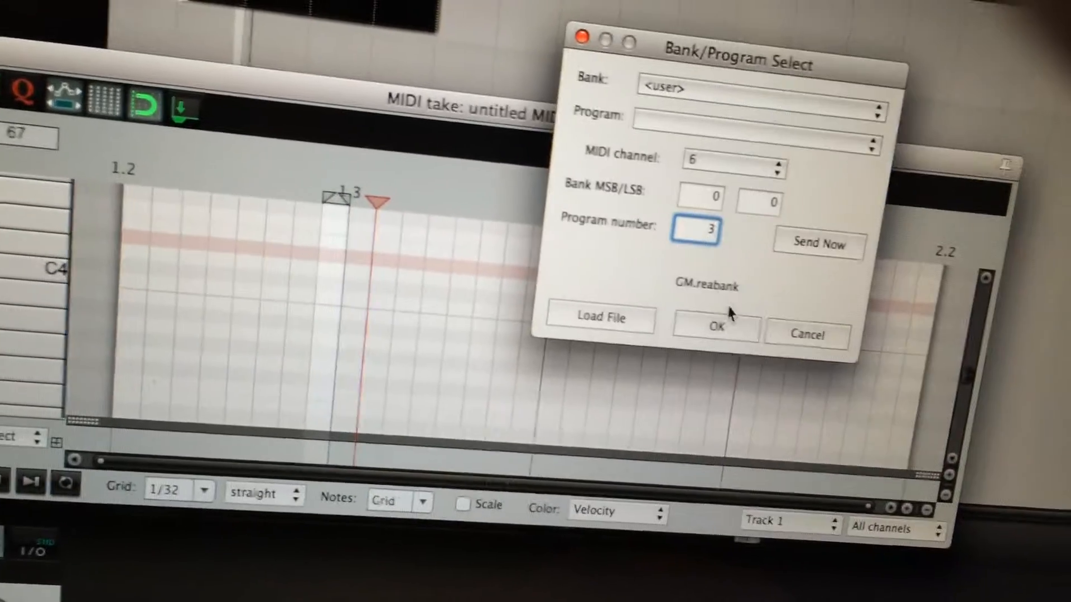
click(716, 328)
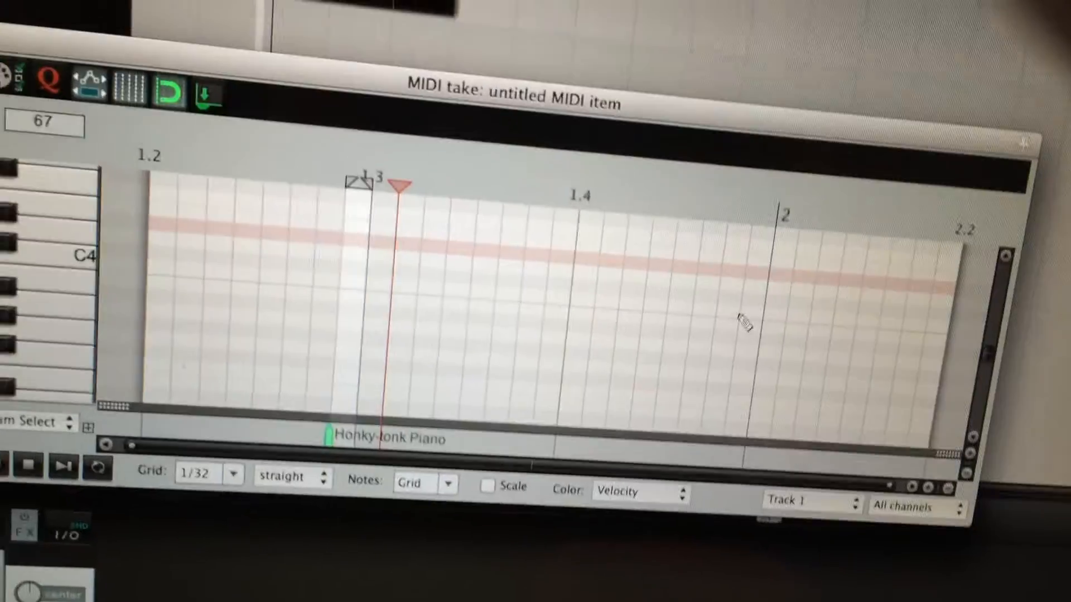